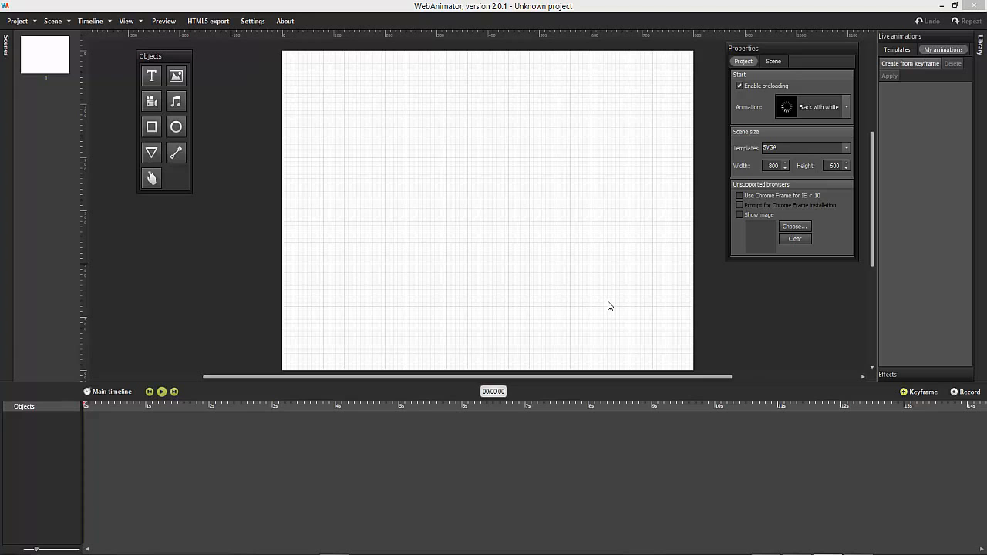
{"action": "mouse_move", "coordinate": [175, 75]}
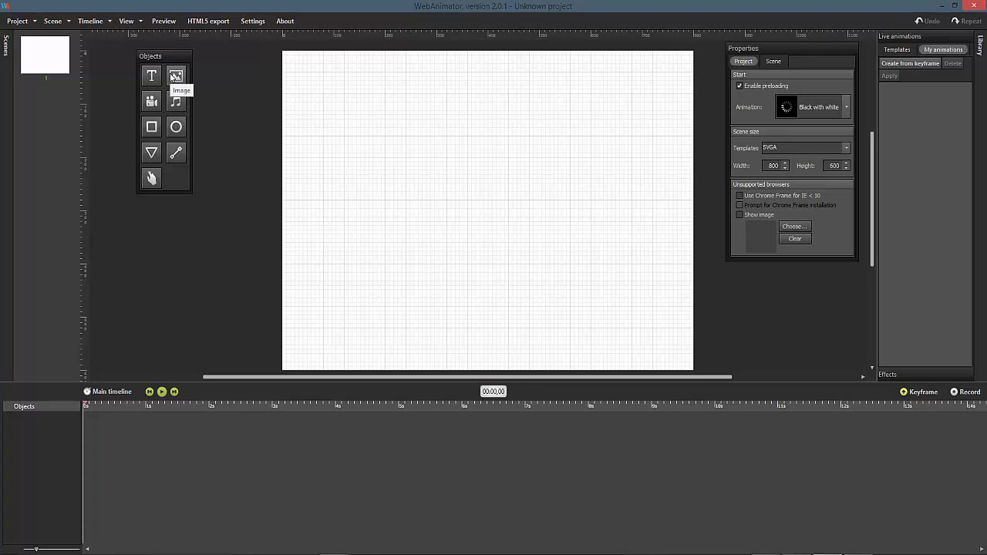
Step: Insert the WebAnimator logo image and resize it to span the scene
{"action": "left_click", "coordinate": [176, 75]}
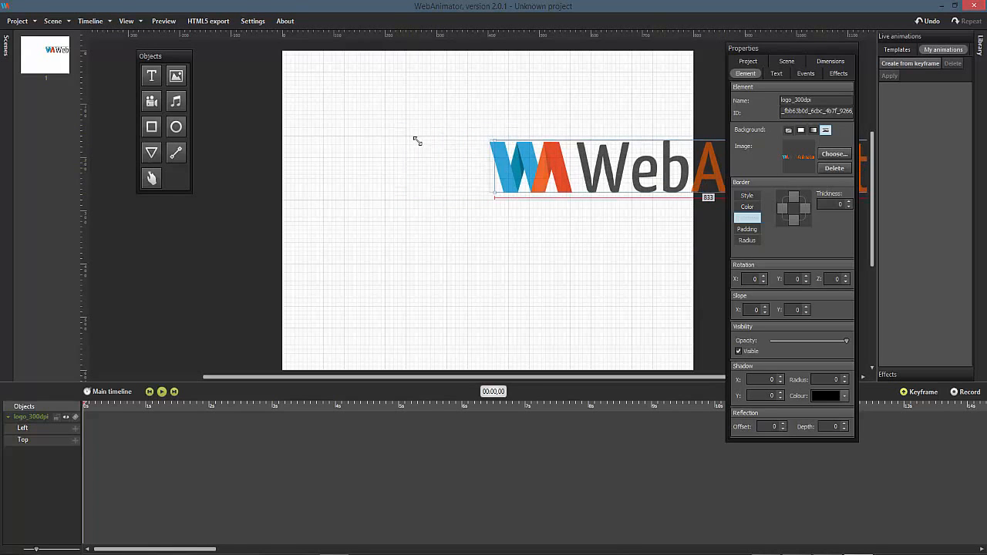
{"action": "left_click_drag", "start_coordinate": [606, 167], "coordinate": [502, 167]}
{"action": "type", "text": "W"}
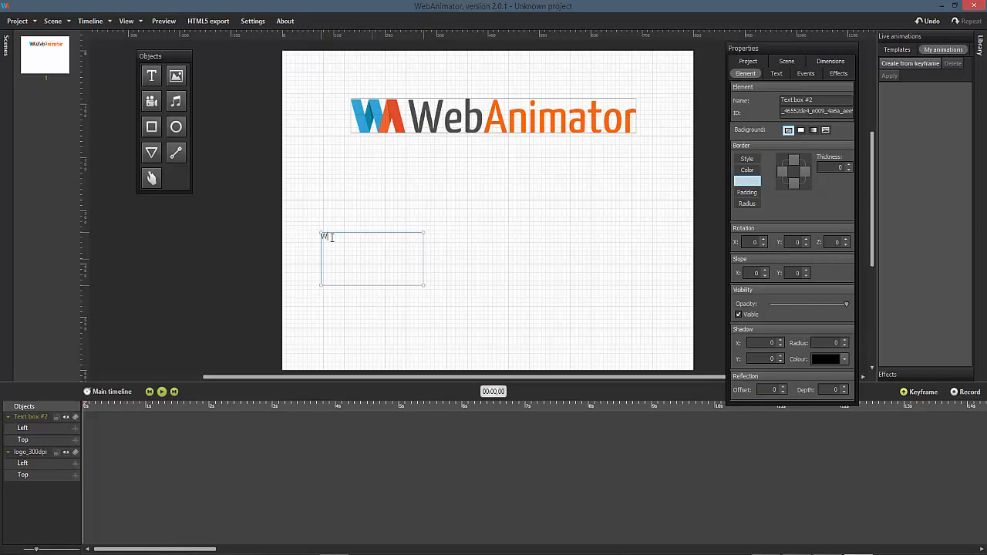
Step: Type the tagline 'Webanimations without Flash' and set its text size to 40
{"action": "type", "text": "ebanimations without F"}
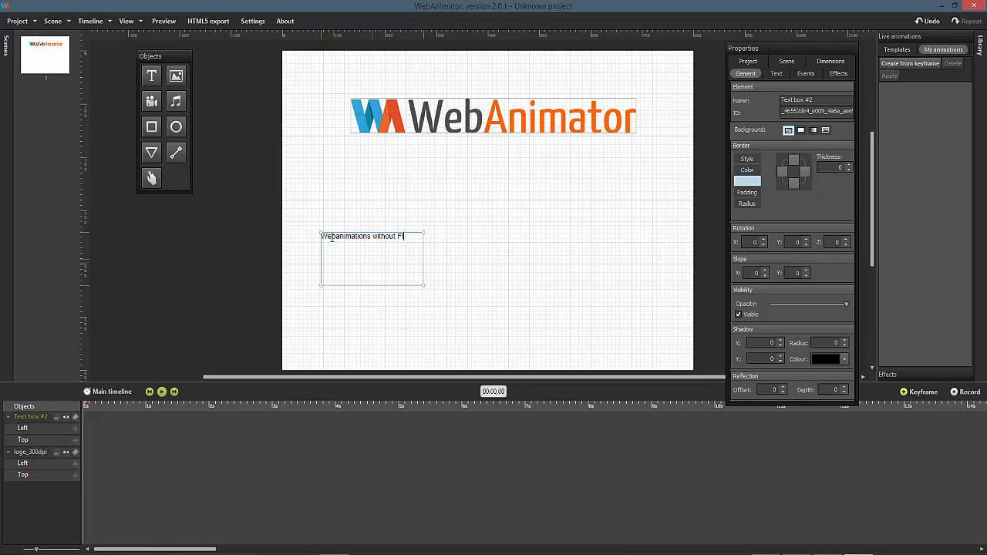
{"action": "type", "text": "lash"}
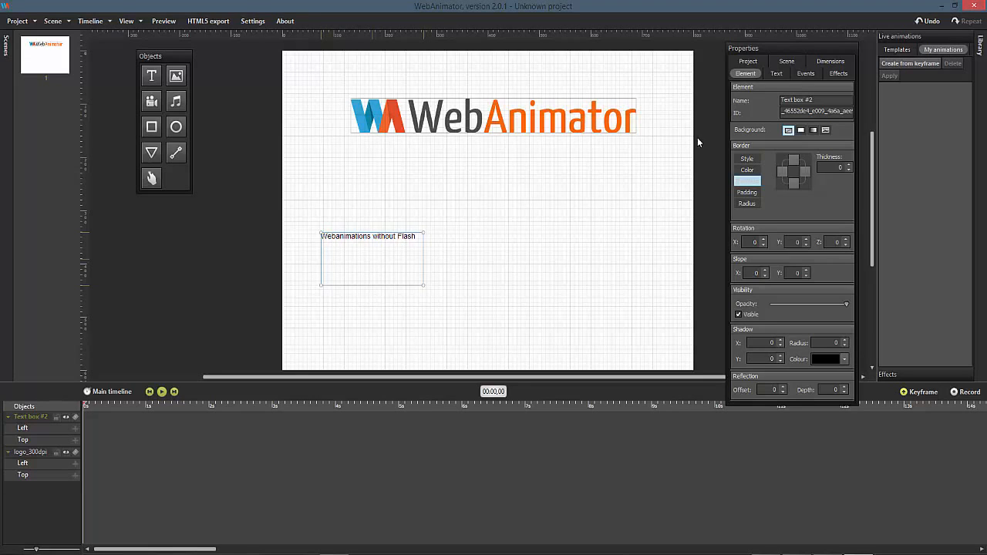
{"action": "left_click", "coordinate": [776, 73]}
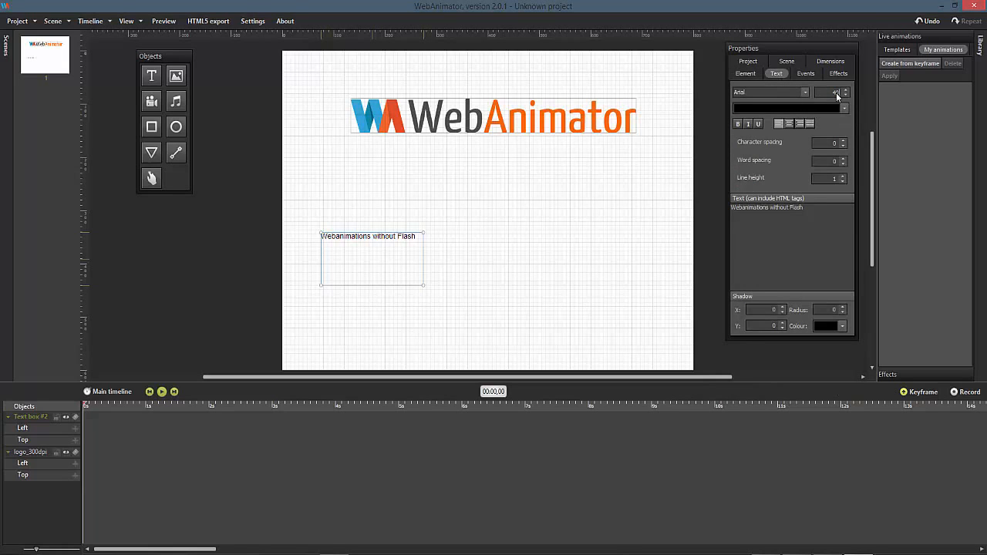
{"action": "type", "text": "40"}
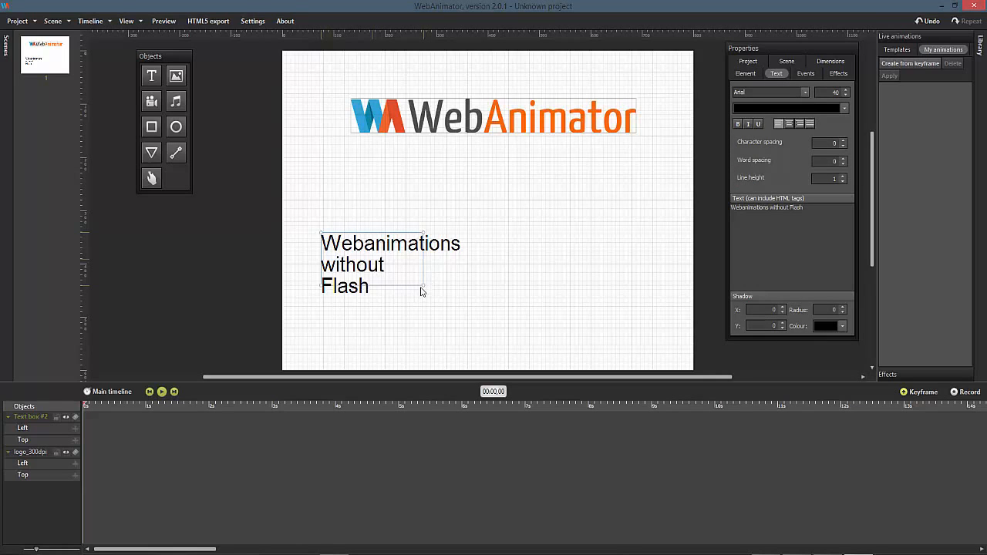
Step: Widen the tagline onto one line below the logo, then set tagline and logo opacity to 0
{"action": "left_click_drag", "start_coordinate": [423, 292], "coordinate": [617, 274]}
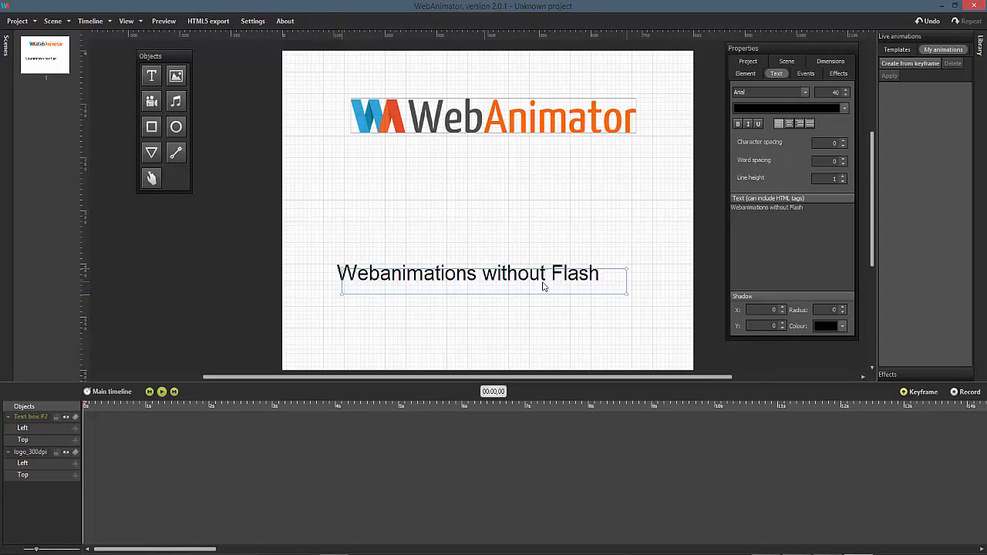
{"action": "left_click_drag", "start_coordinate": [484, 279], "coordinate": [484, 299]}
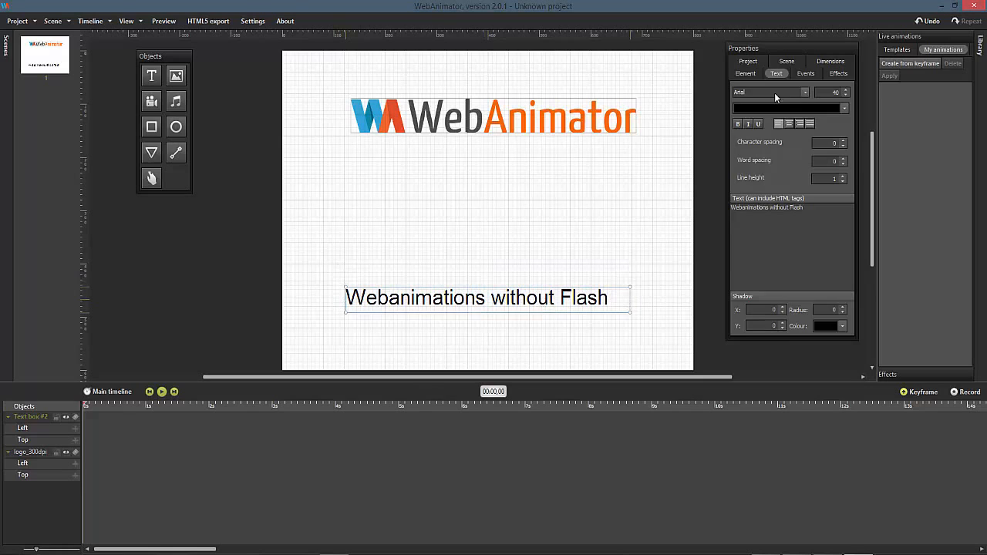
{"action": "left_click", "coordinate": [745, 73]}
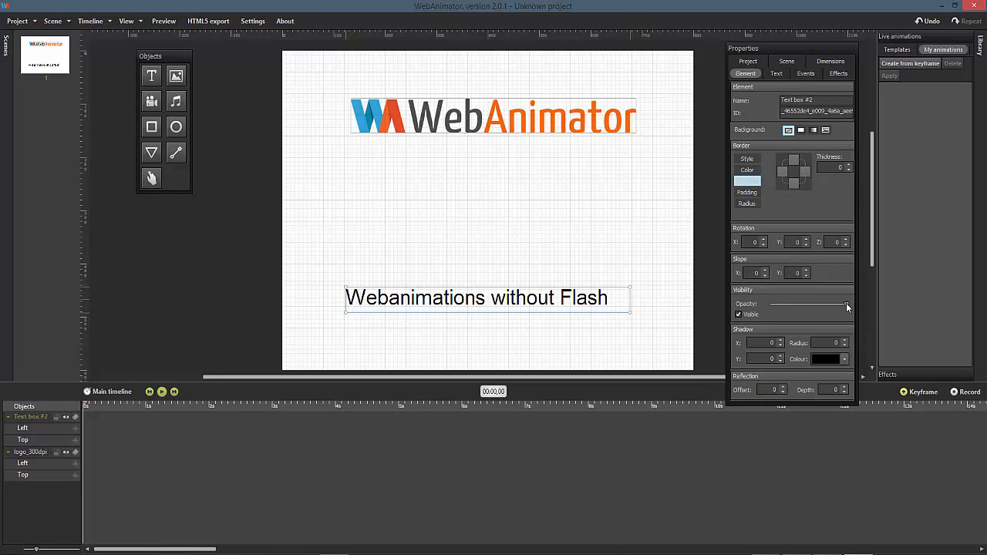
{"action": "left_click", "coordinate": [493, 116]}
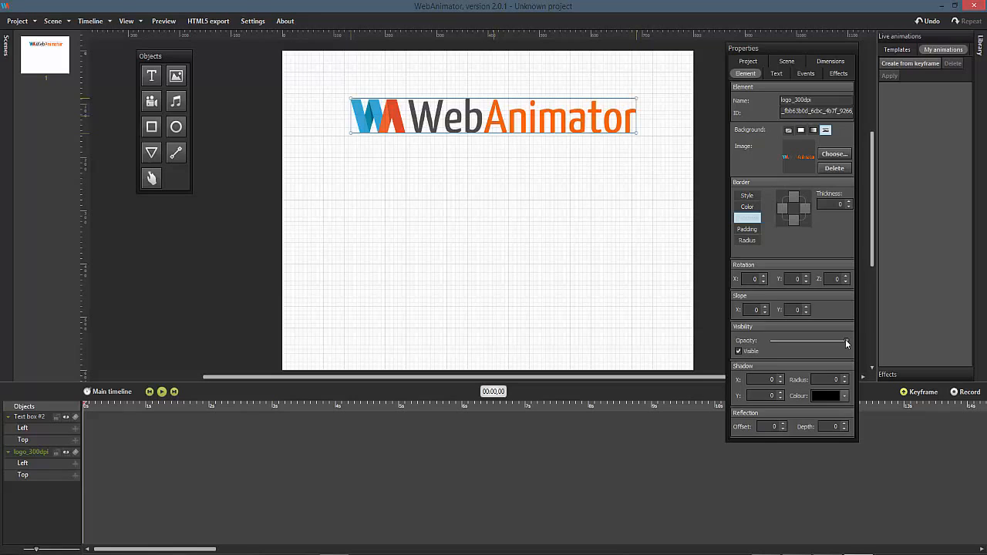
{"action": "left_click", "coordinate": [834, 169]}
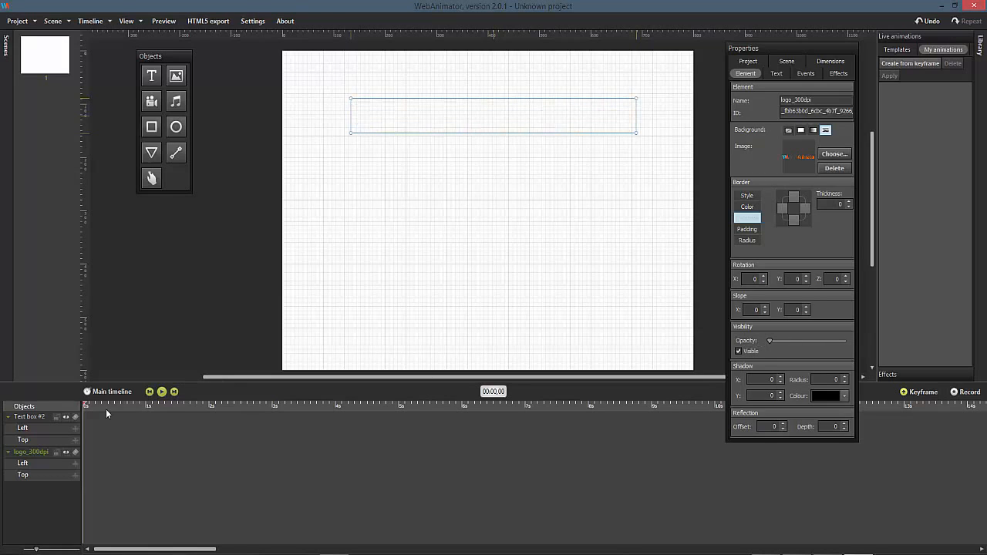
{"action": "mouse_move", "coordinate": [114, 411]}
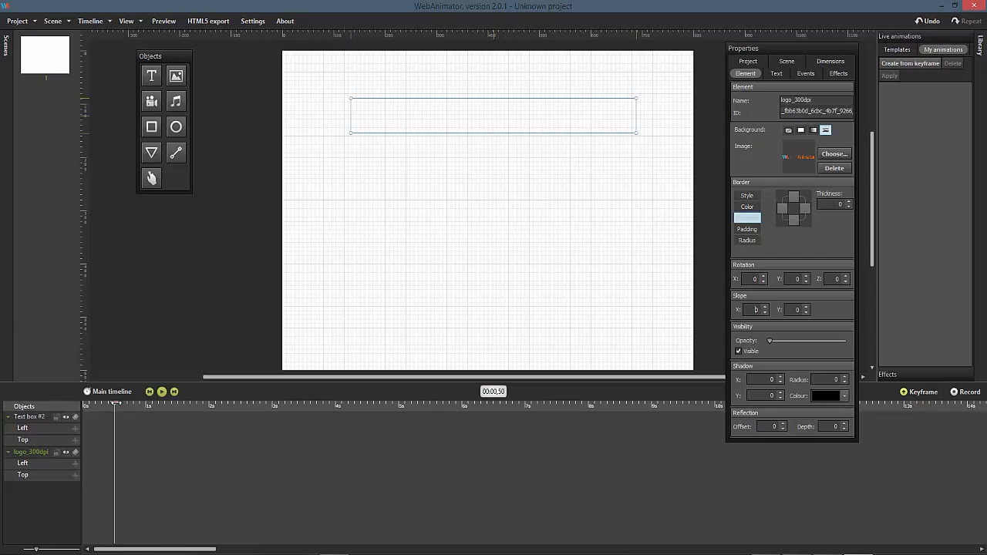
Step: Record a 0.5 s keyframe with the logo at full opacity and the tagline moved beneath it
{"action": "left_click", "coordinate": [746, 229]}
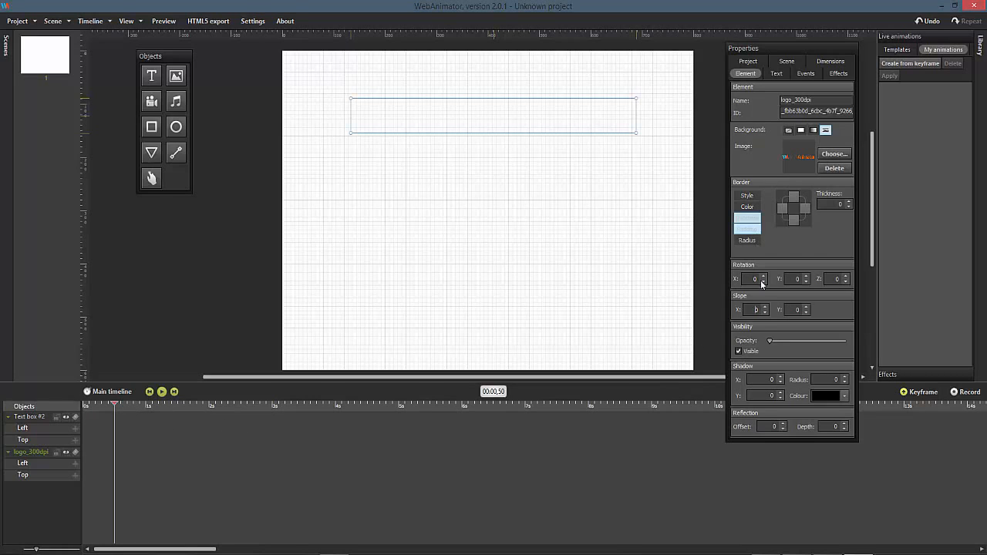
{"action": "left_click", "coordinate": [965, 392]}
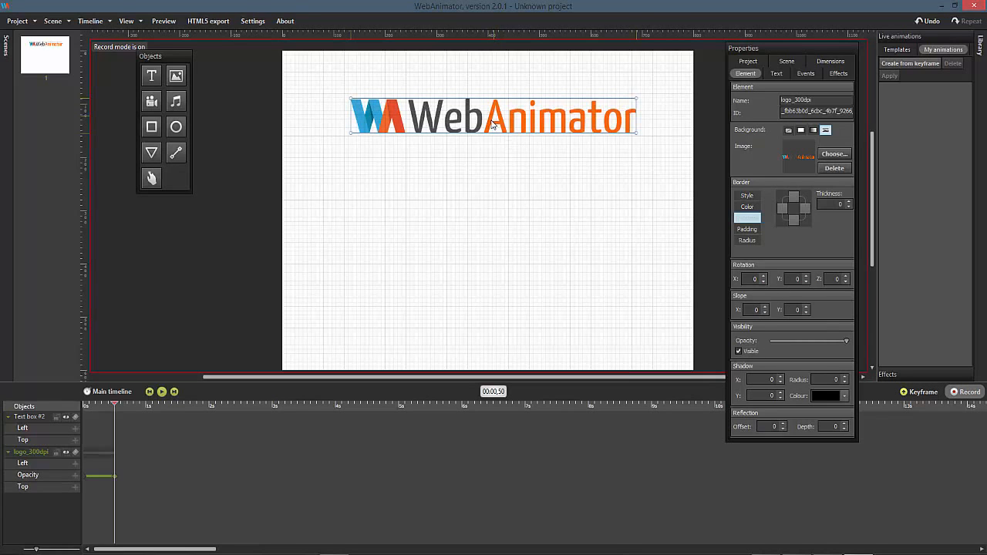
{"action": "left_click_drag", "start_coordinate": [494, 116], "coordinate": [493, 166]}
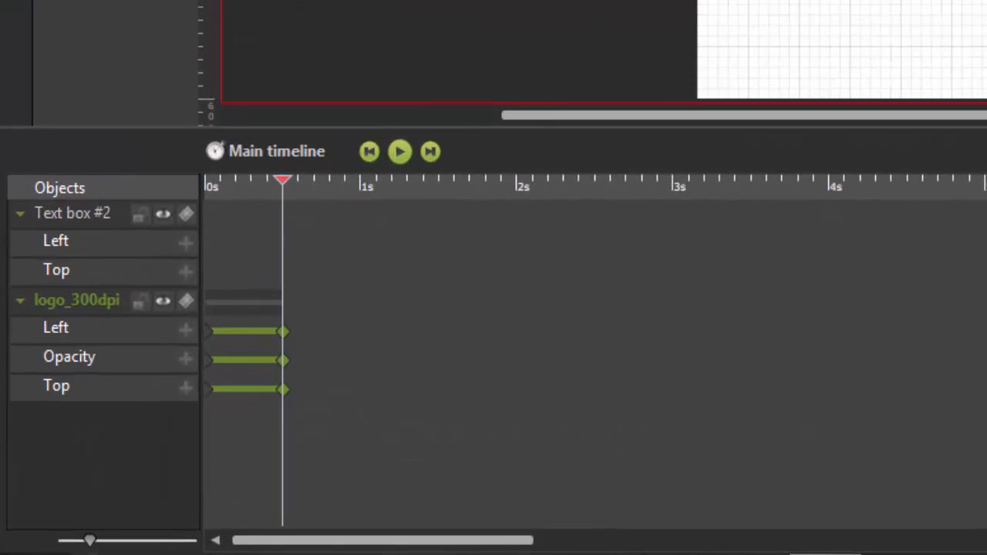
{"action": "left_click", "coordinate": [72, 213]}
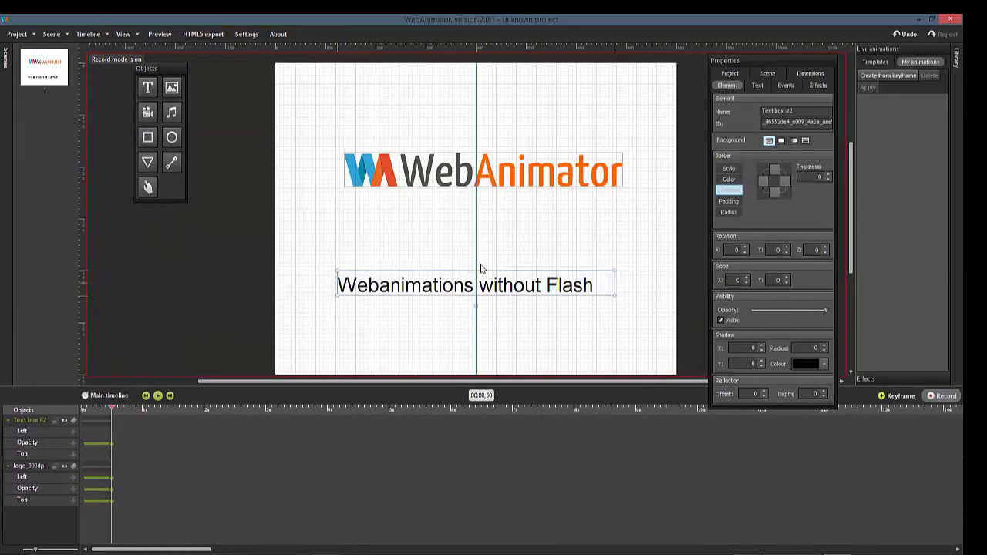
{"action": "left_click_drag", "start_coordinate": [476, 284], "coordinate": [475, 230]}
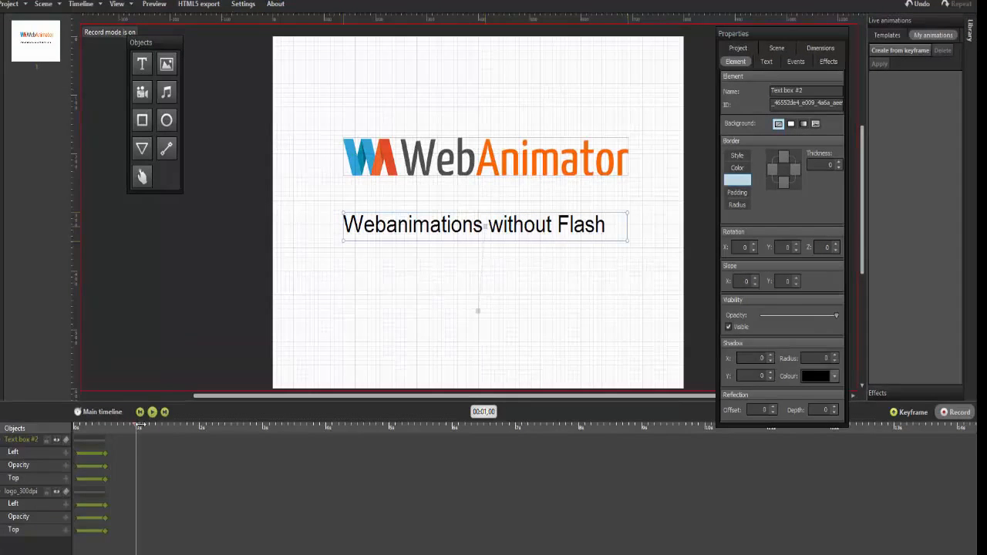
{"action": "mouse_move", "coordinate": [790, 443]}
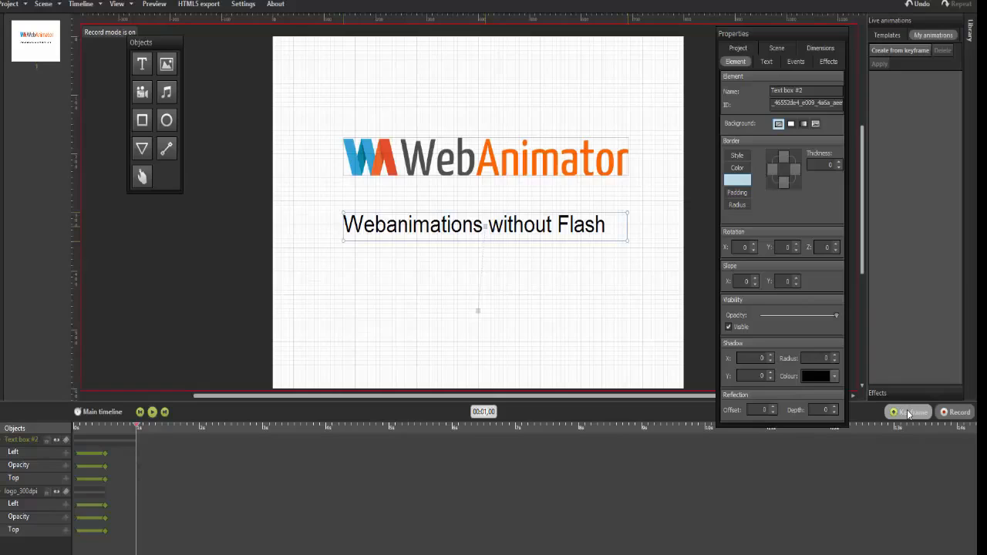
Step: Hold both elements with a 1 s keyframe, fade them to opacity 0 by 1.3 s, and play
{"action": "left_click", "coordinate": [22, 491]}
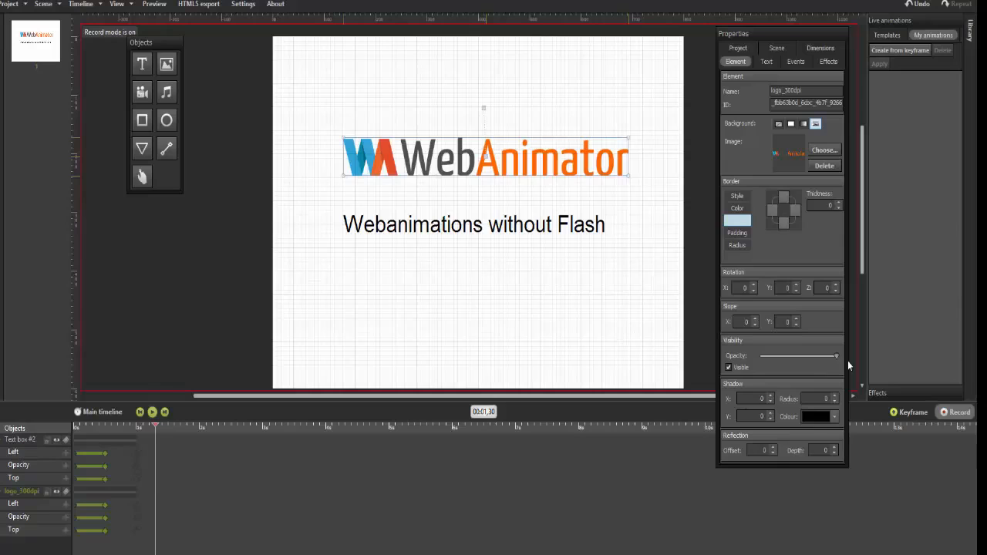
{"action": "left_click_drag", "start_coordinate": [836, 355], "coordinate": [760, 355]}
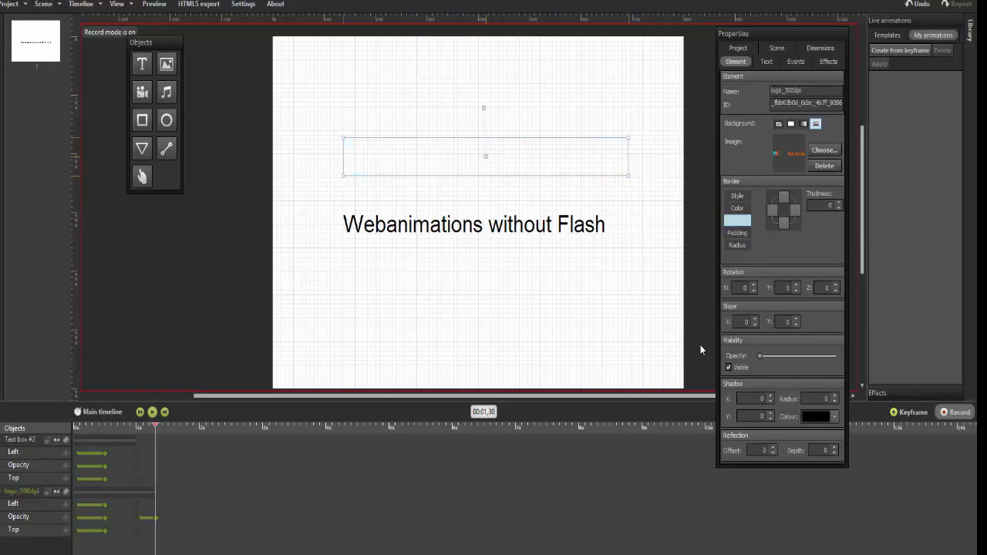
{"action": "left_click", "coordinate": [474, 224]}
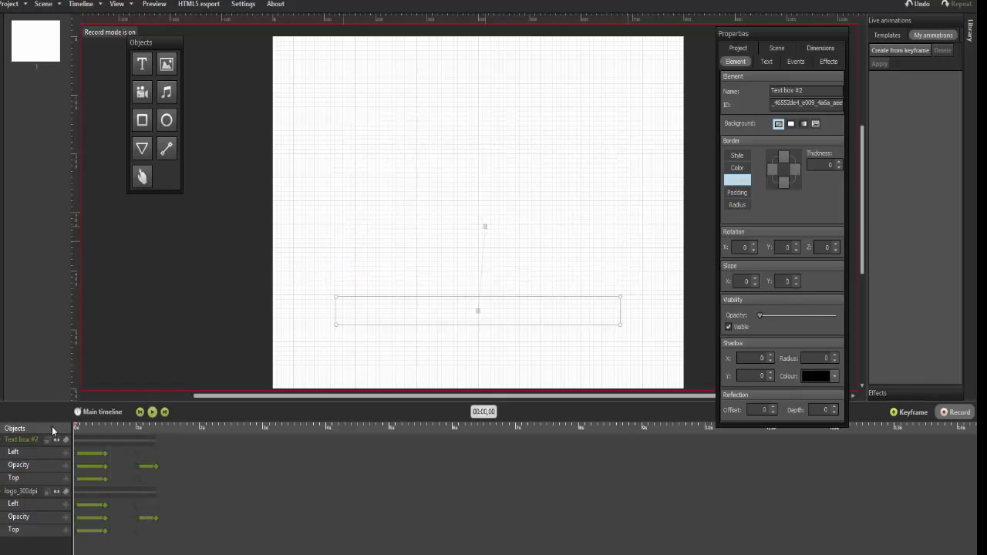
{"action": "left_click", "coordinate": [152, 412]}
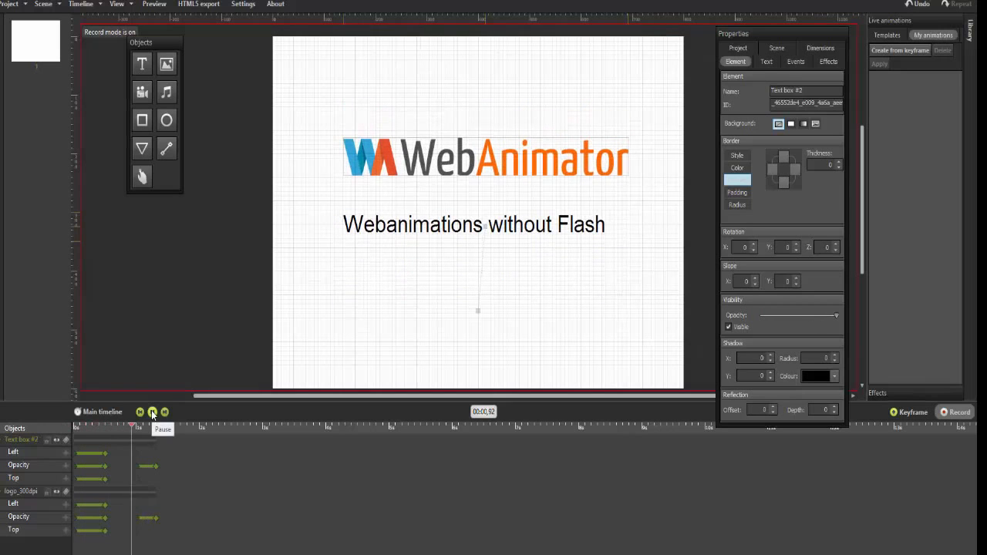
{"action": "left_click", "coordinate": [152, 412]}
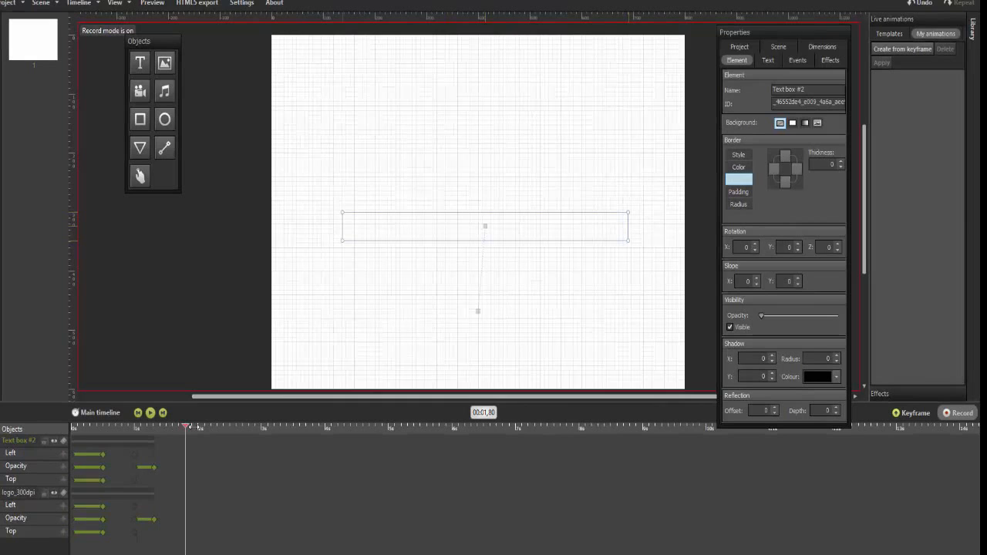
Step: Insert the 256x256 WA icon, rotated 180° on Z, with opacity set to 0
{"action": "left_click", "coordinate": [959, 413]}
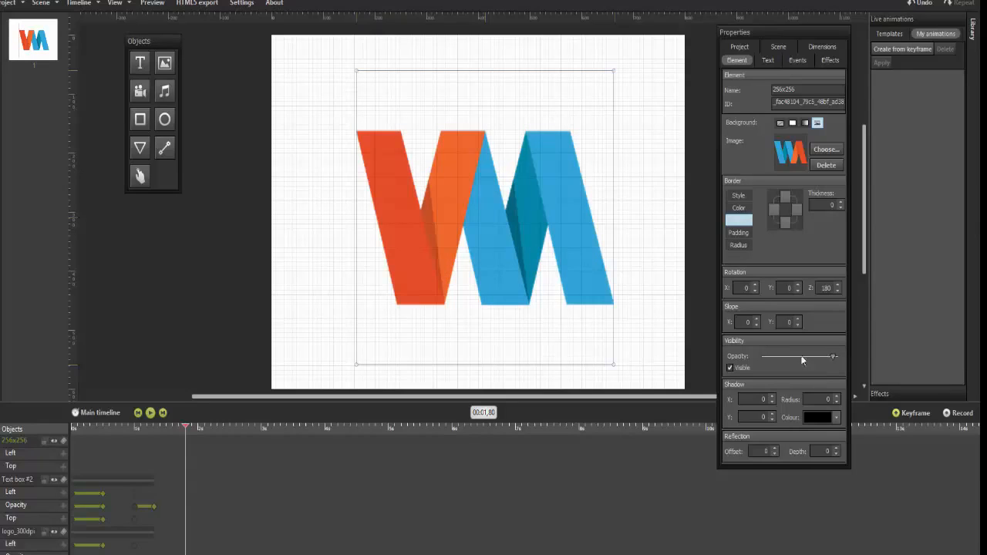
{"action": "left_click_drag", "start_coordinate": [802, 356], "coordinate": [762, 355]}
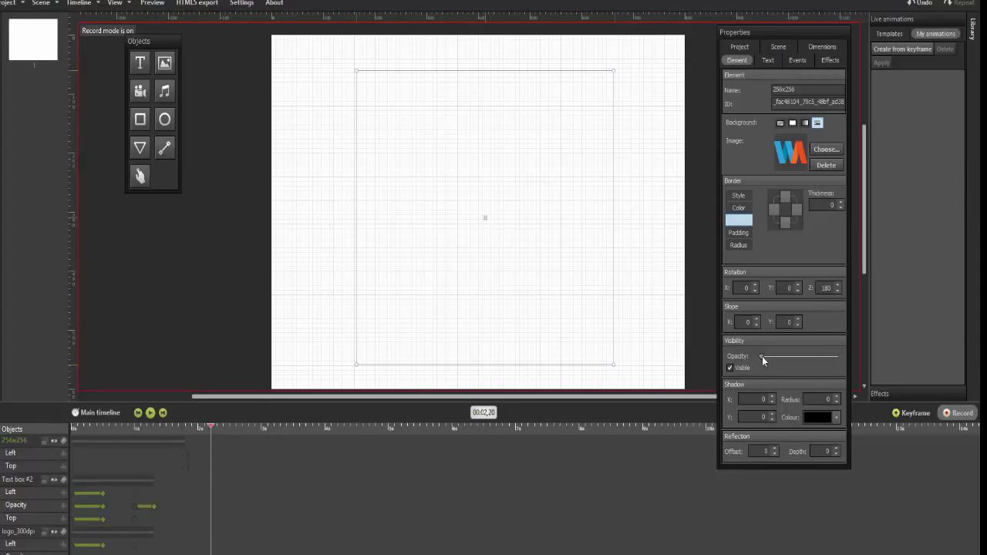
Step: Record the icon at full opacity and upright by 2.2 s, then open the browser preview
{"action": "left_click_drag", "start_coordinate": [761, 357], "coordinate": [838, 356]}
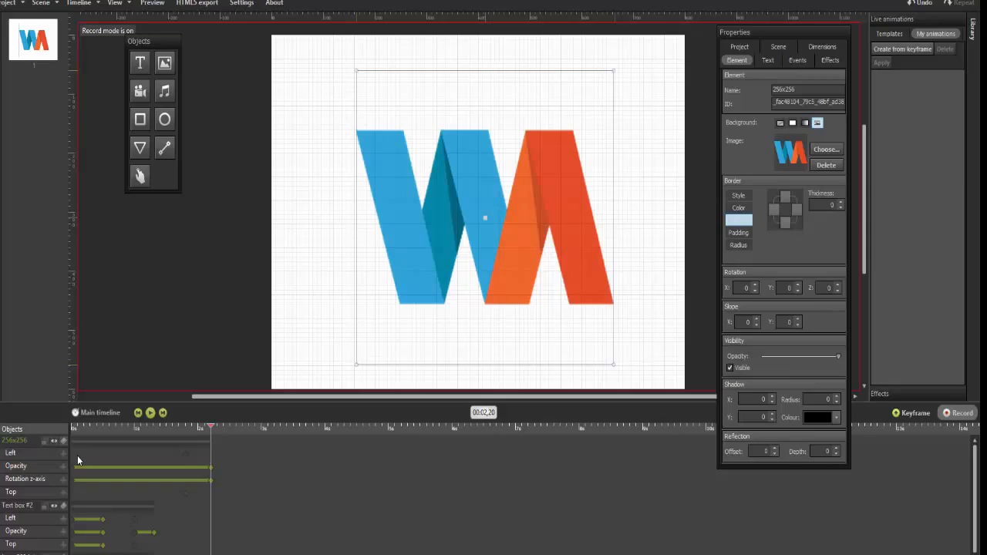
{"action": "left_click", "coordinate": [739, 46]}
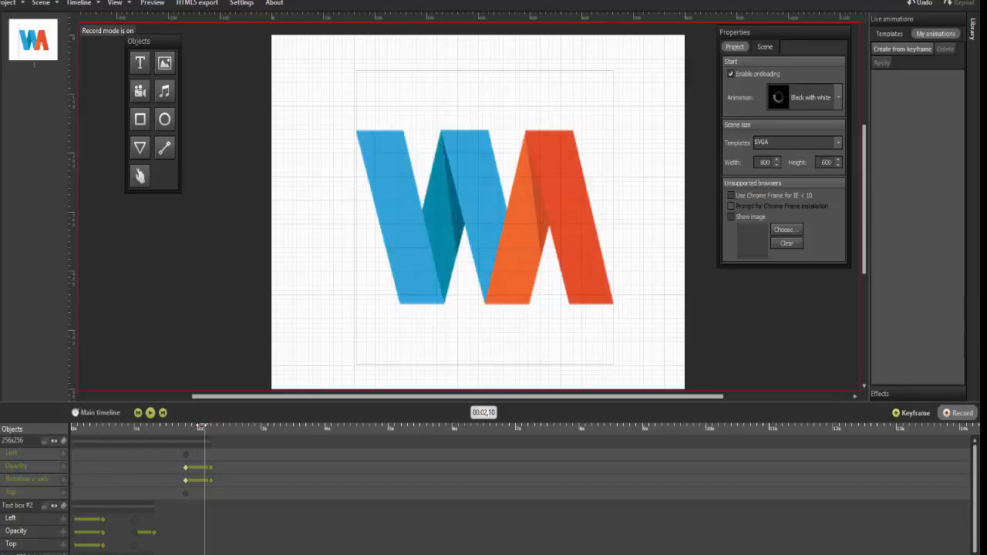
{"action": "left_click", "coordinate": [137, 413]}
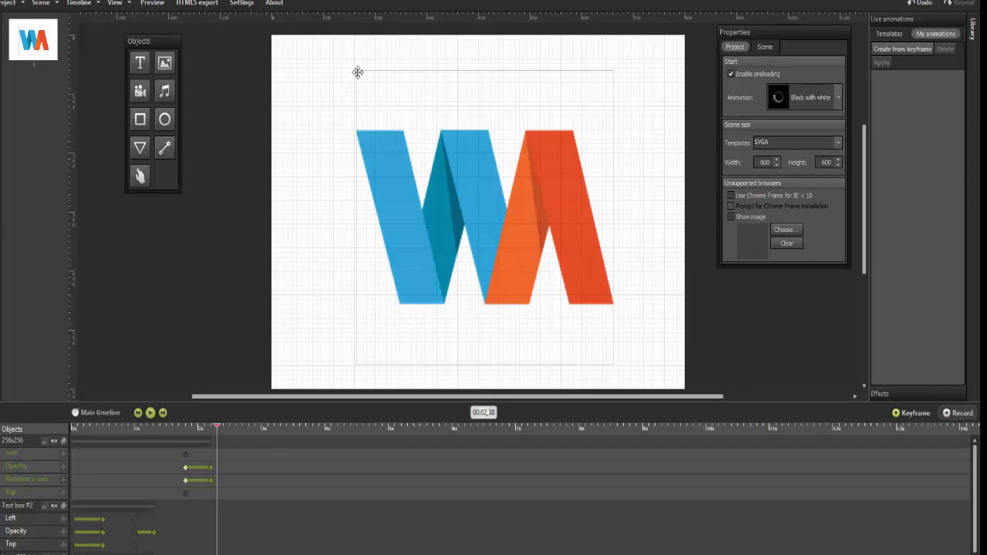
{"action": "left_click", "coordinate": [152, 3]}
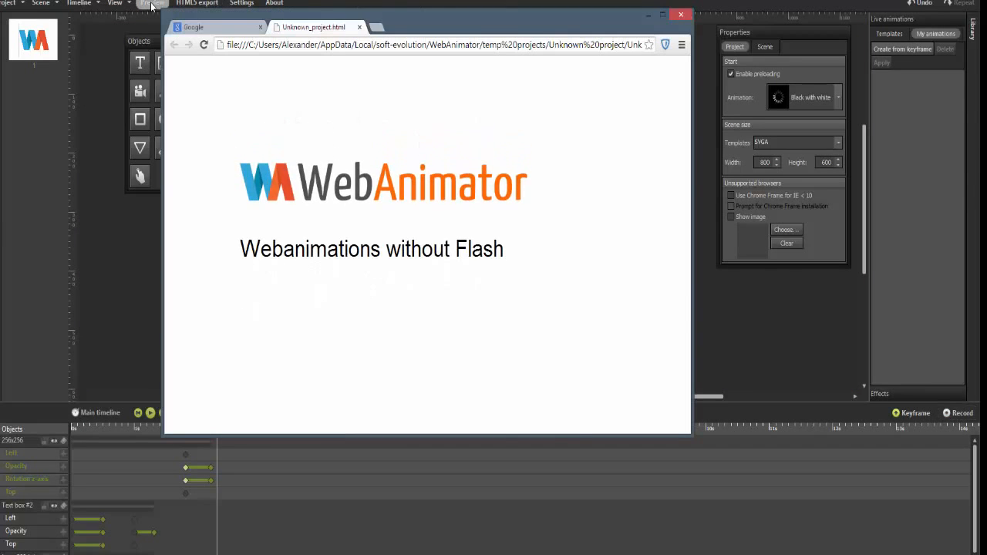